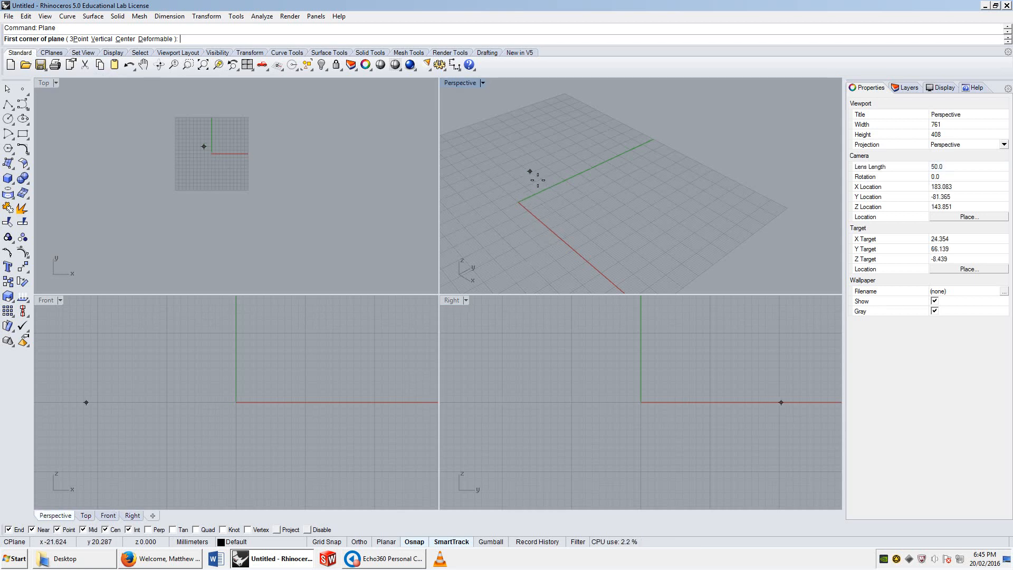
Step: Place the first corner of the planar surface in the Top viewport
left_click(203, 145)
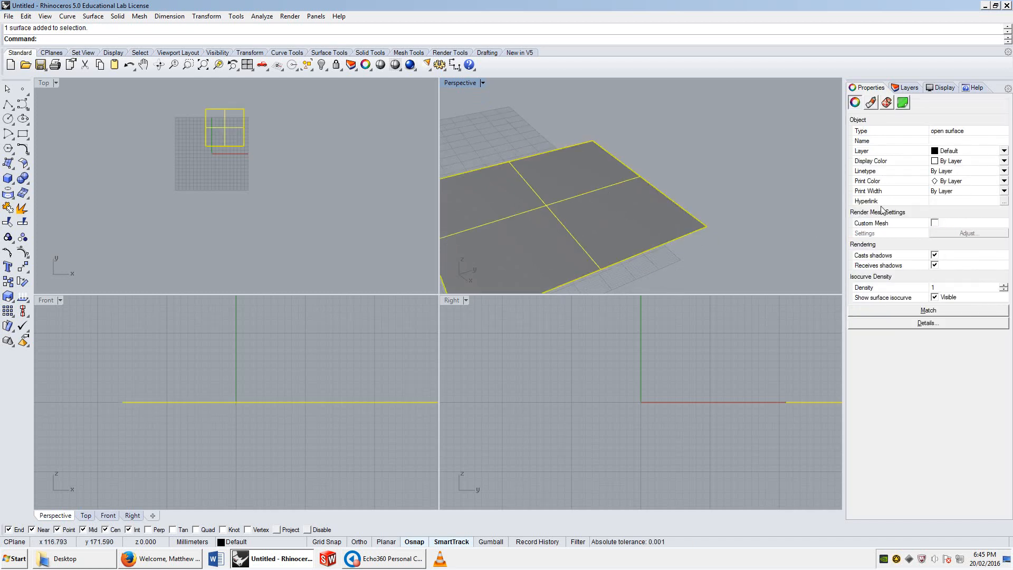
mouse_move(922, 297)
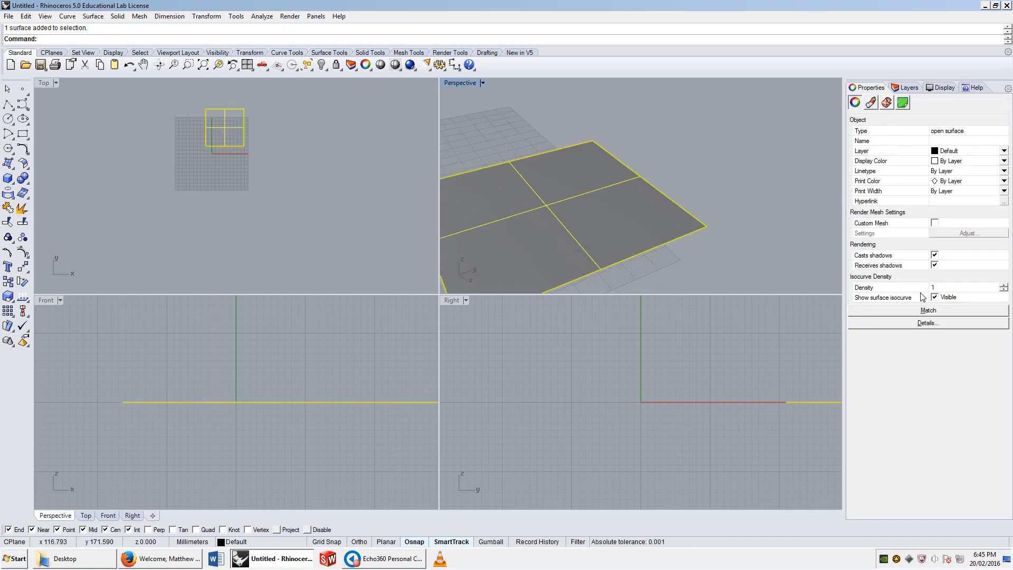
left_click(962, 287)
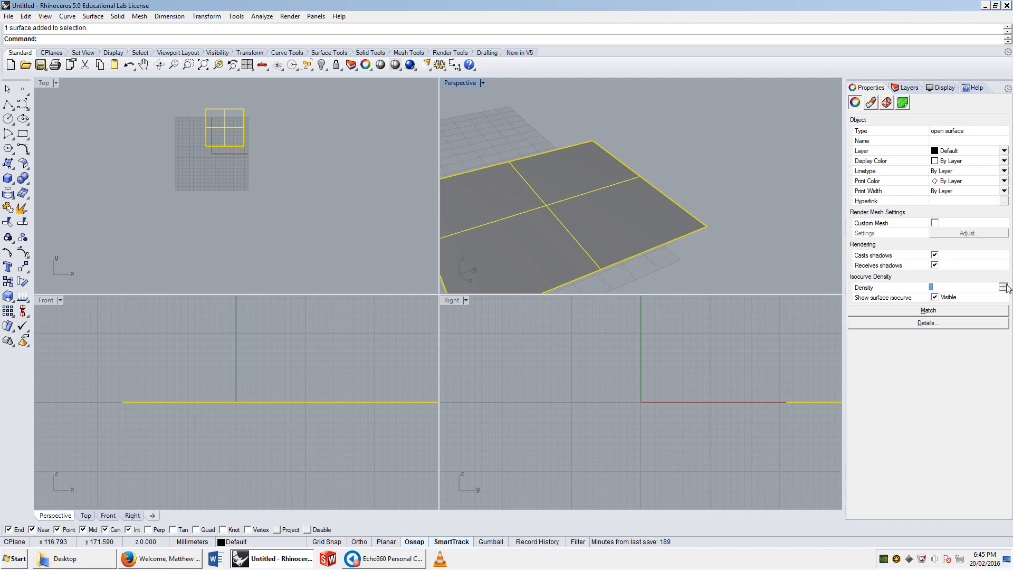
left_click(1002, 285)
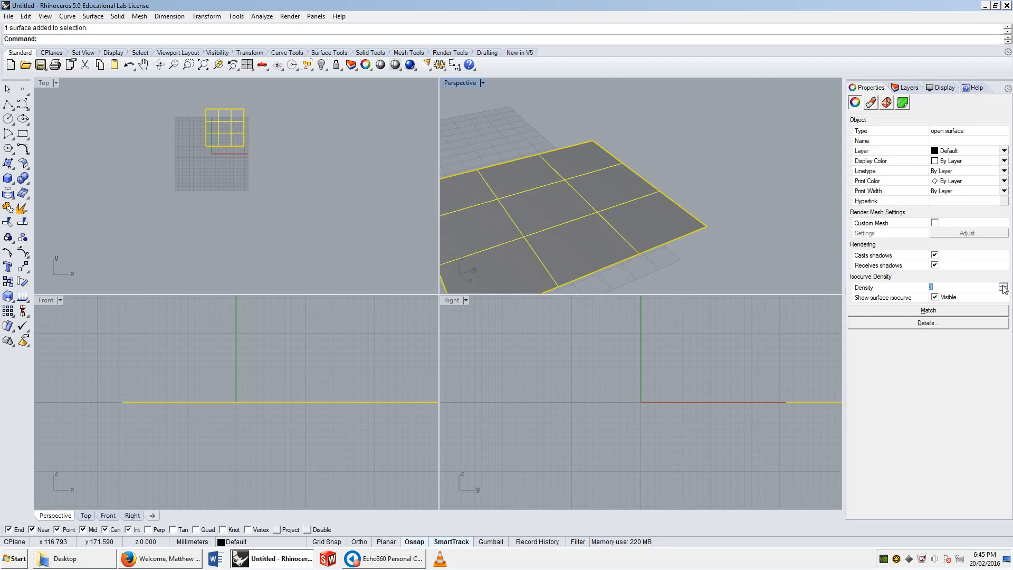
mouse_move(511, 190)
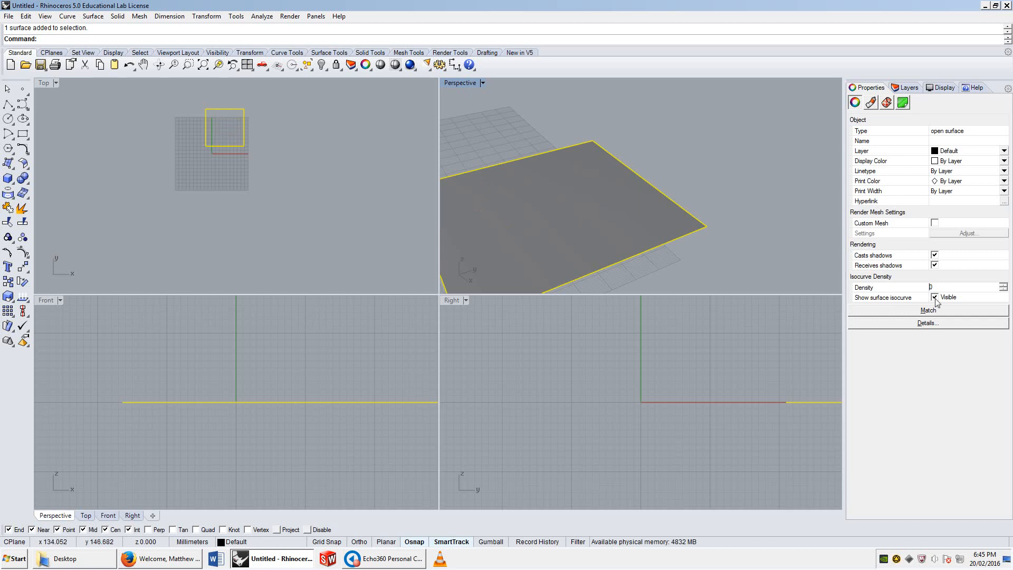
left_click(933, 298)
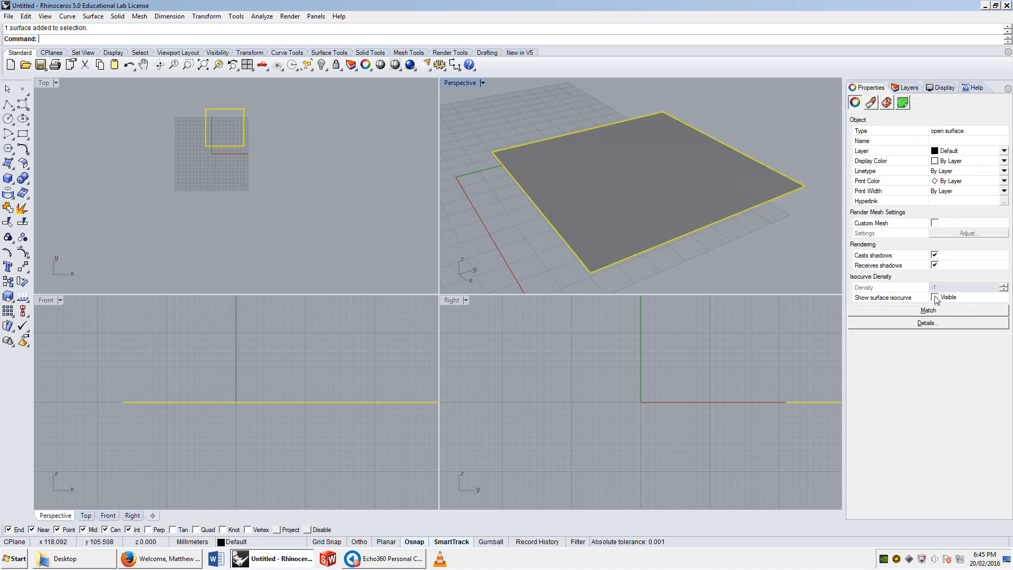
left_click(934, 296)
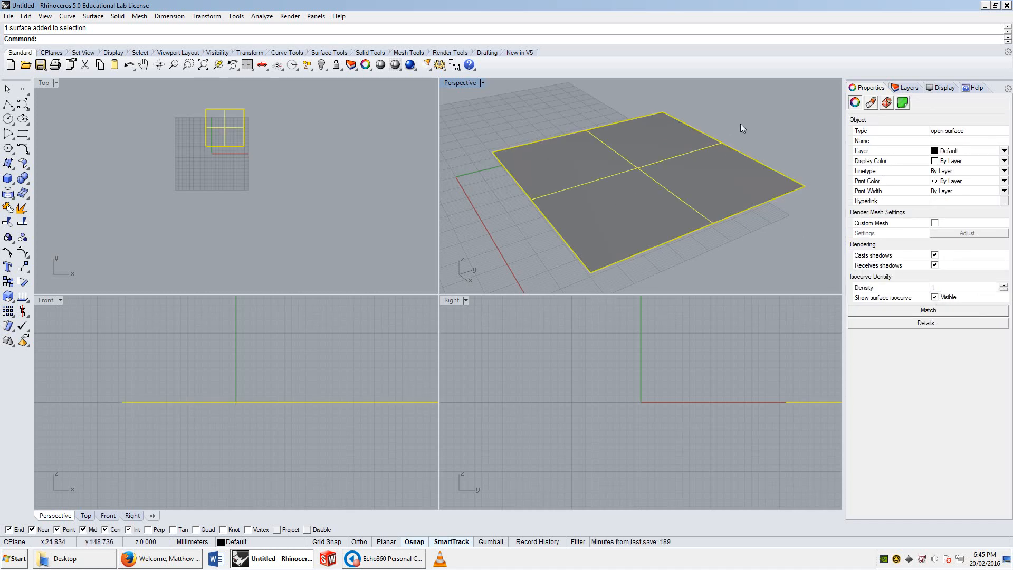
scroll("down", 3)
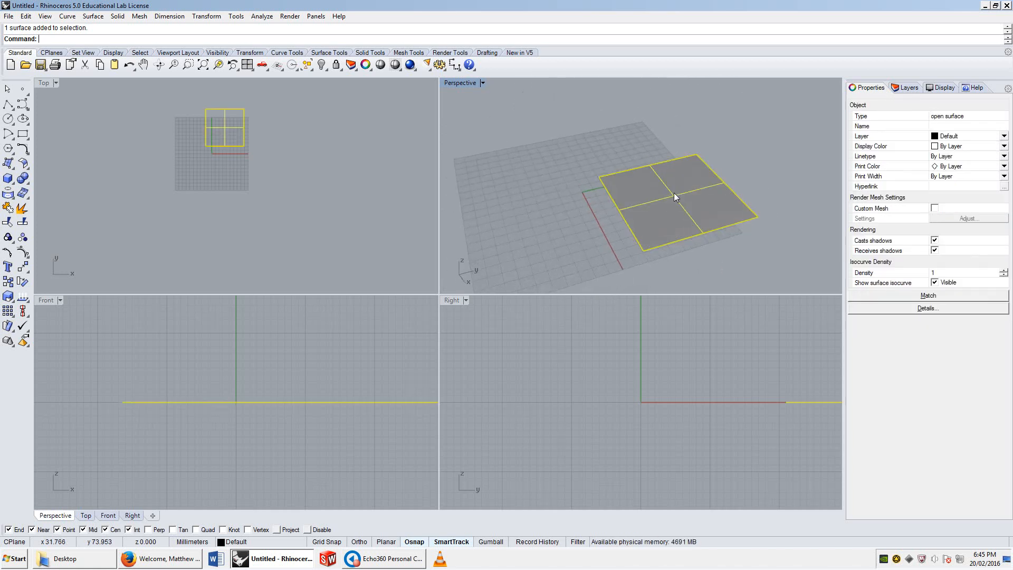
Step: Show control points with PointsOn and move a corner point up so the surface slopes
type("PointsOn")
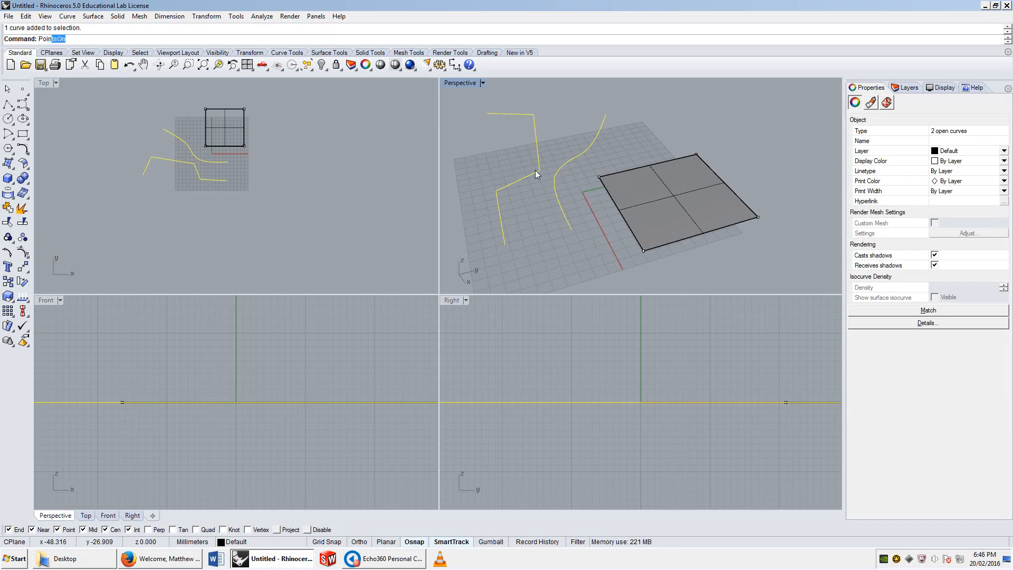
left_click(548, 191)
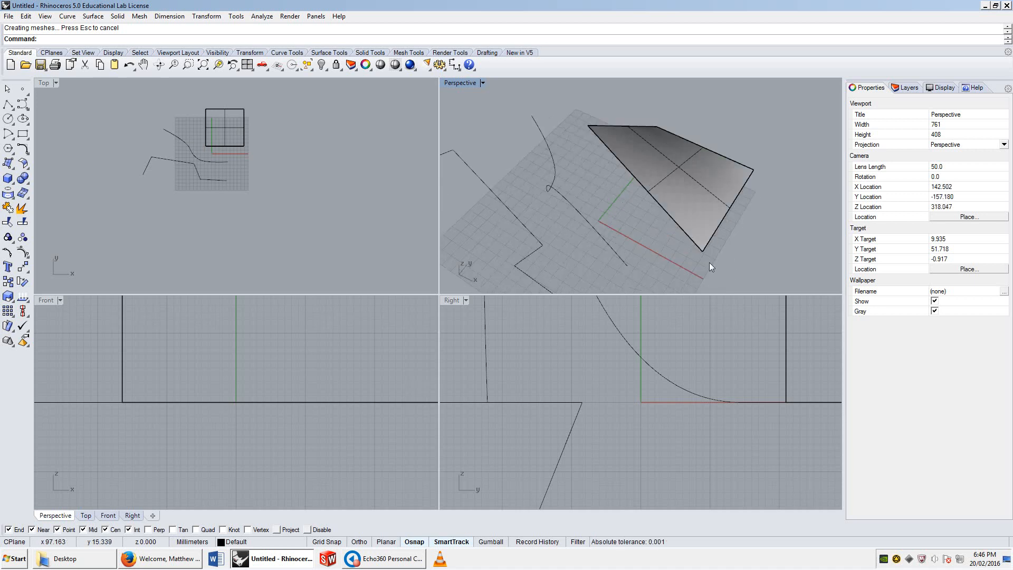
mouse_move(674, 258)
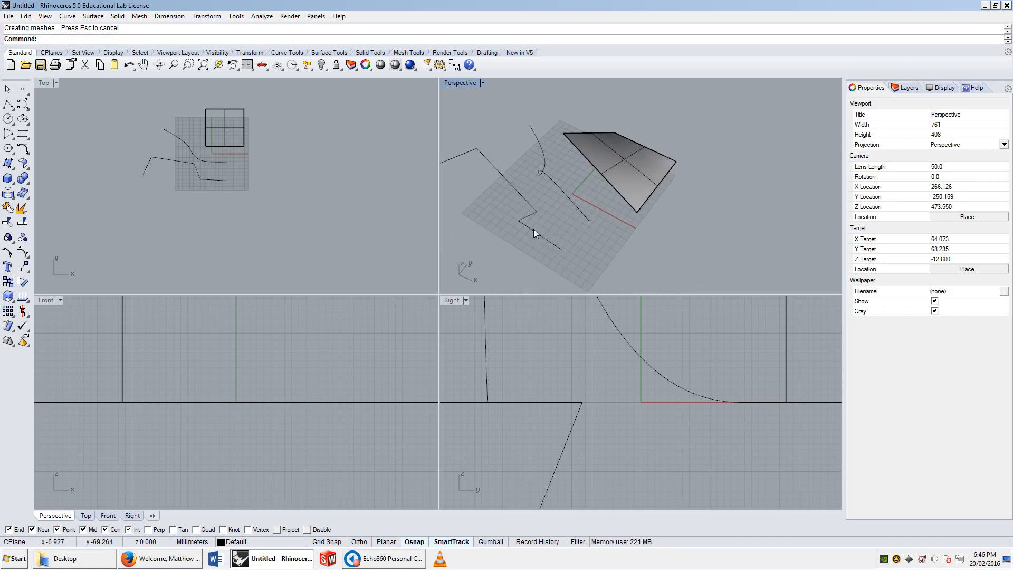
left_click_drag(536, 232, 452, 185)
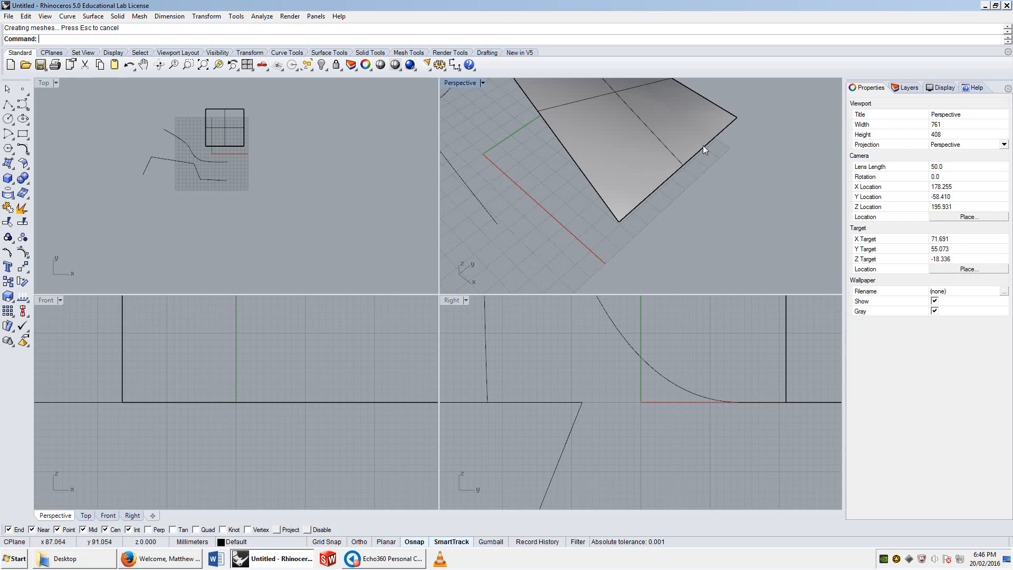
mouse_move(627, 136)
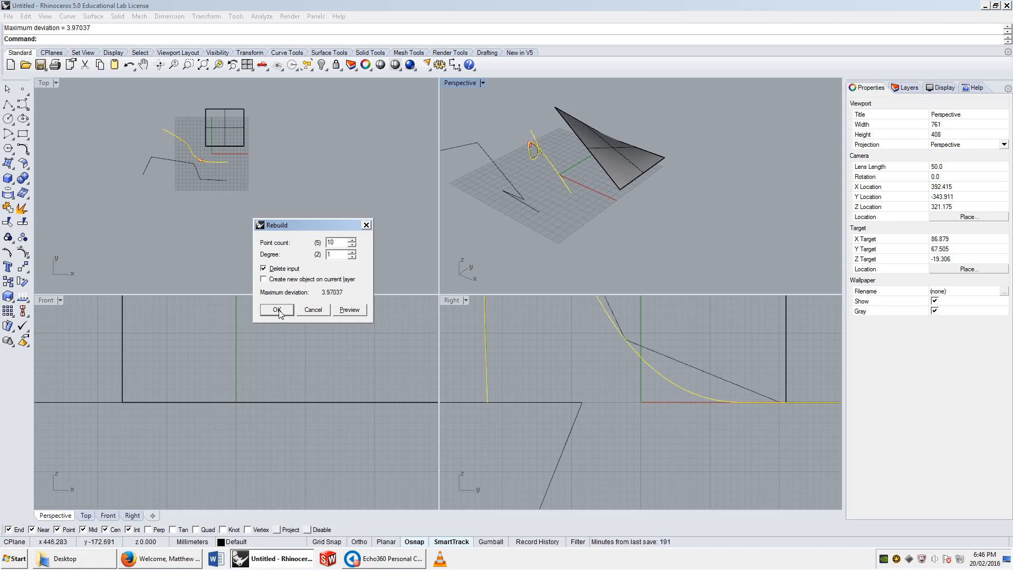
Step: Rebuild both open curves to 10 control points and degree 3
left_click(276, 309)
type("3")
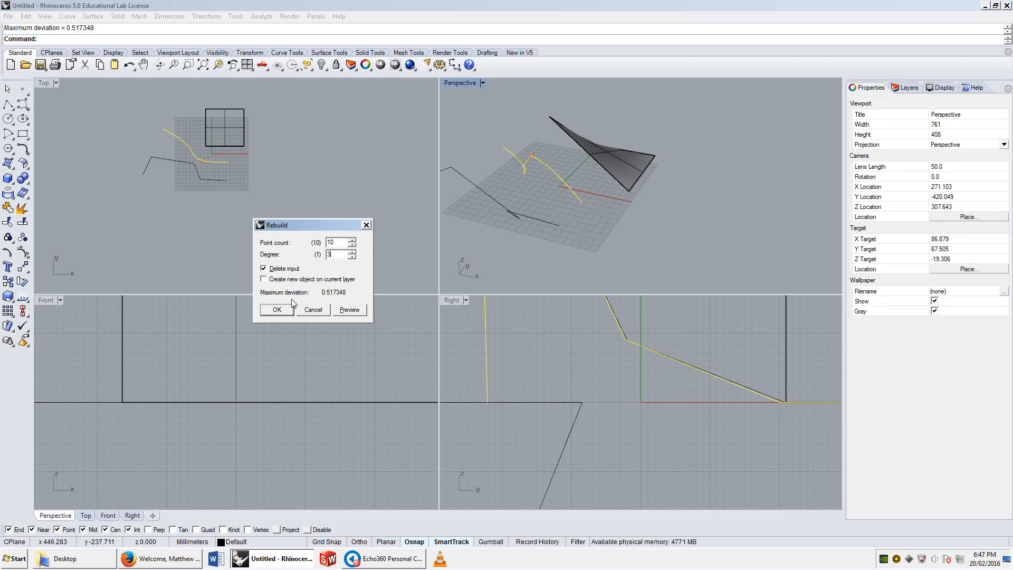
left_click(276, 309)
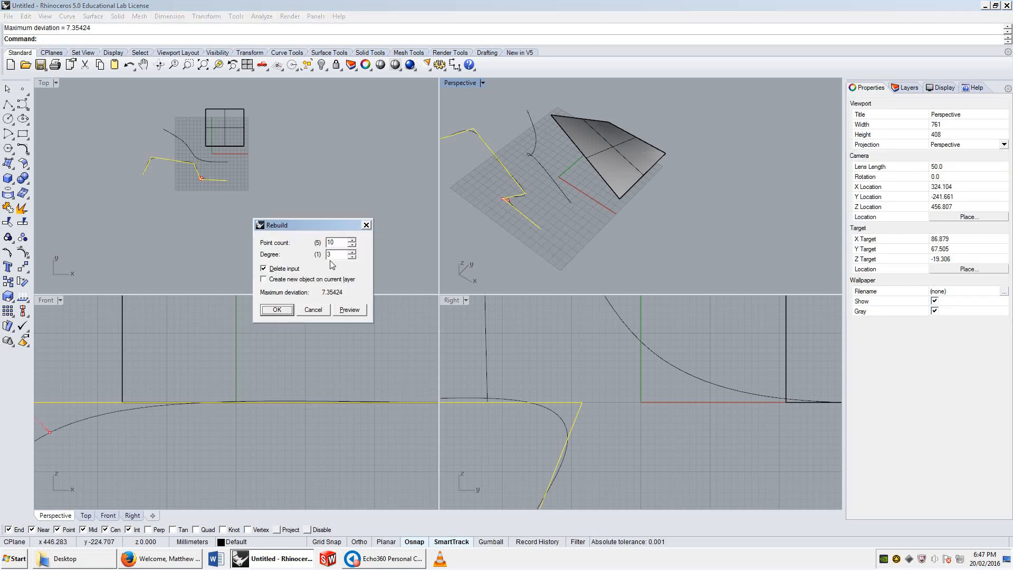
left_click(277, 309)
type("Reb")
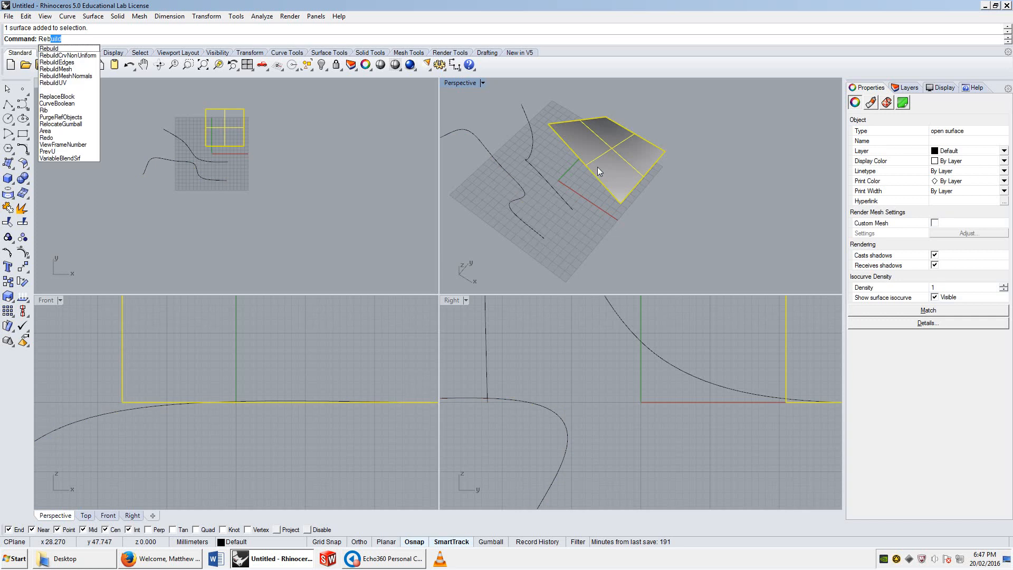
Step: Rebuild the selected surface to 10 by 10 points, degree 3 in U and V
left_click(48, 48)
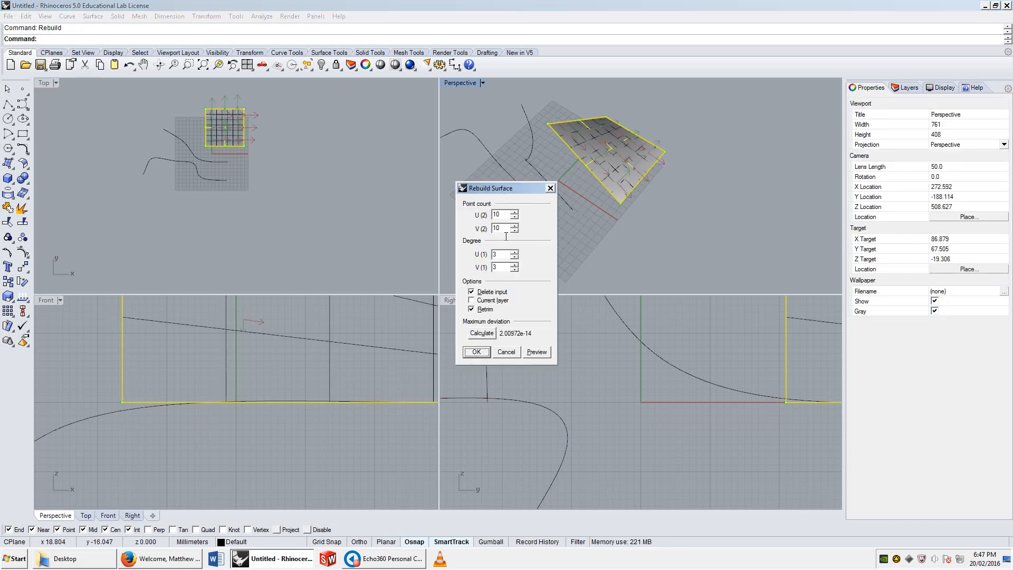
left_click_drag(504, 188, 368, 117)
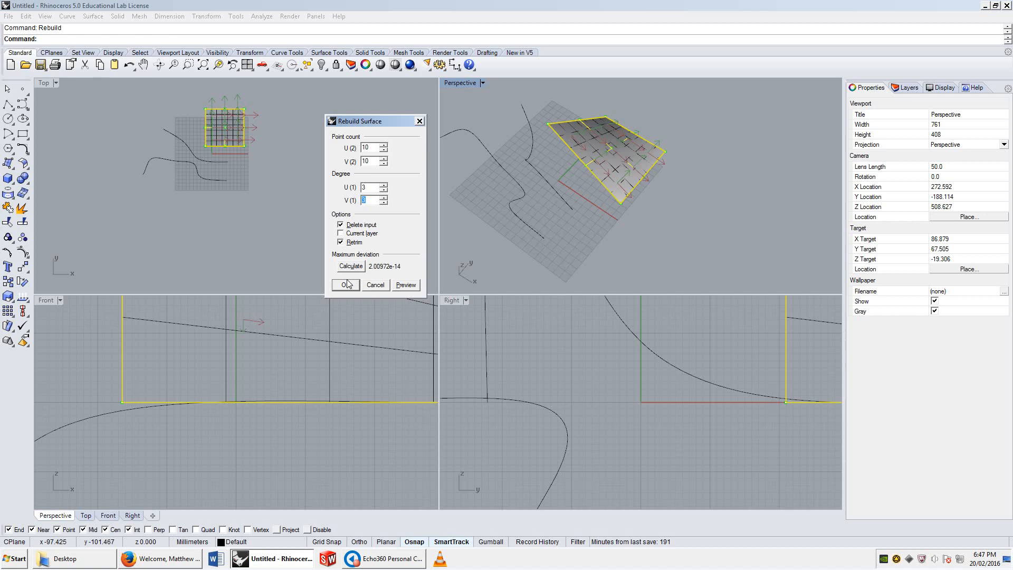
left_click(346, 284)
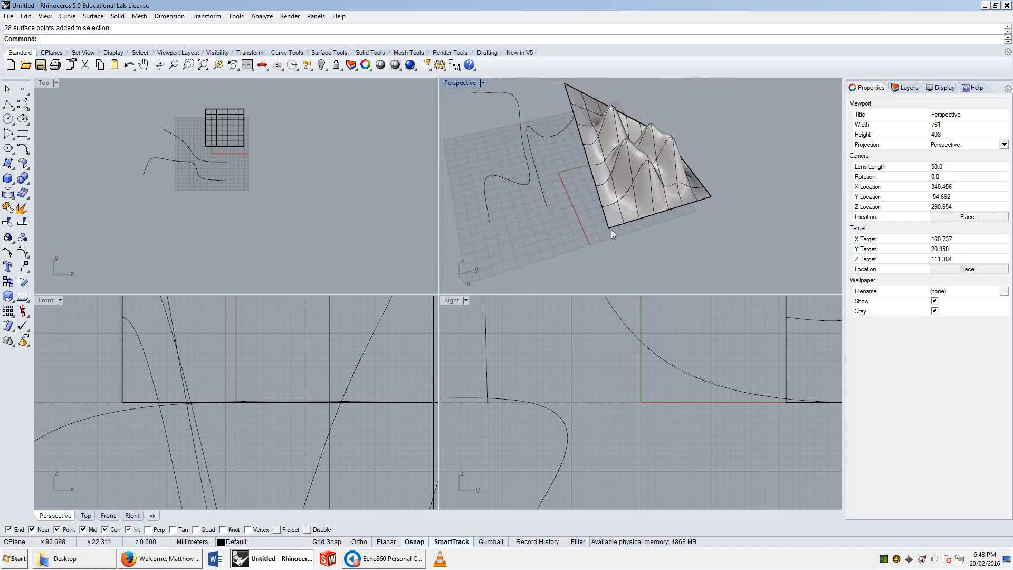
Step: Select the wavy surface for a further rebuild
left_click(666, 164)
type("1")
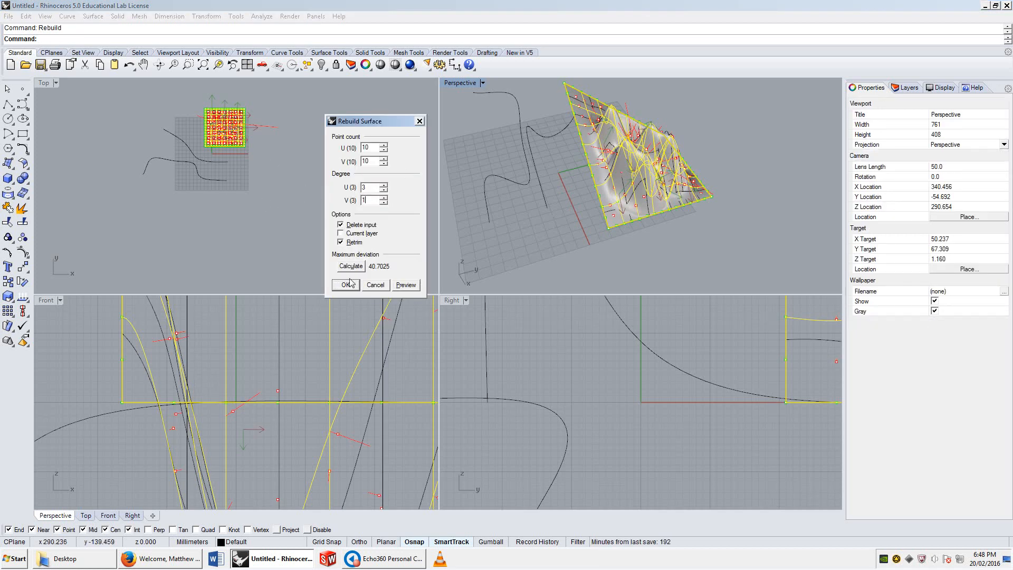
Step: Rebuild the surface with V degree 1 and orbit to inspect the faceted result
left_click(343, 285)
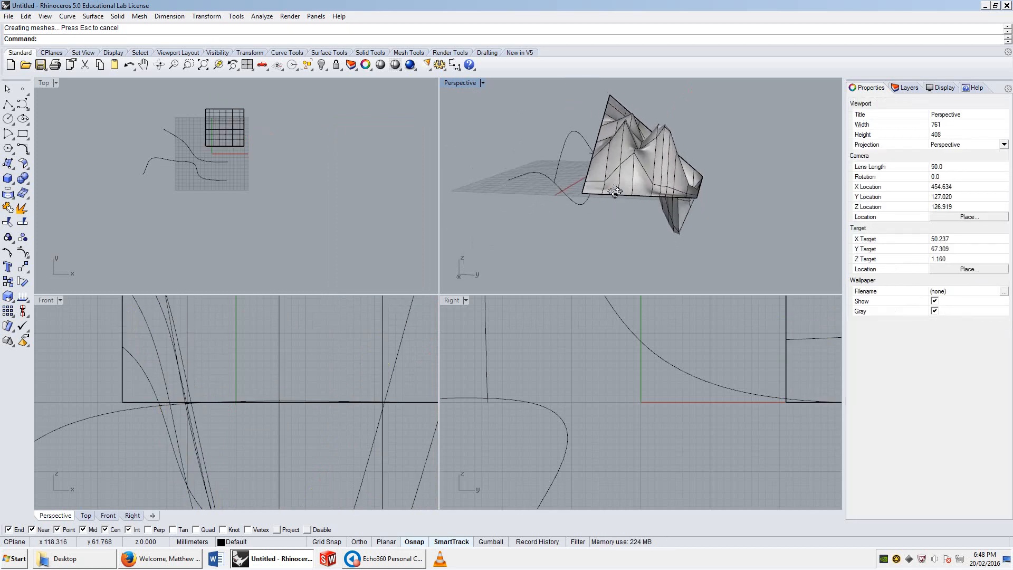
left_click_drag(614, 194, 614, 155)
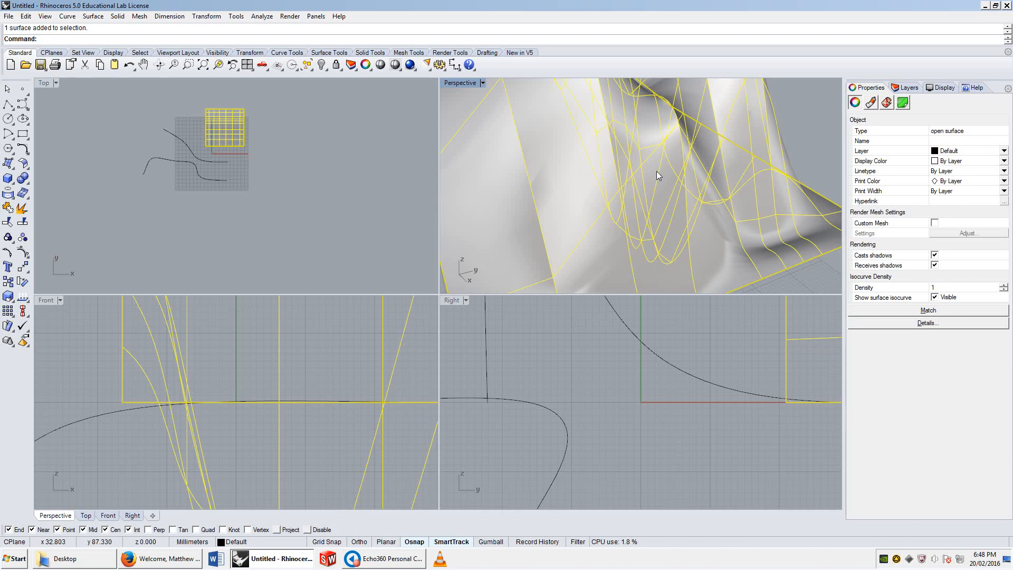
mouse_move(661, 203)
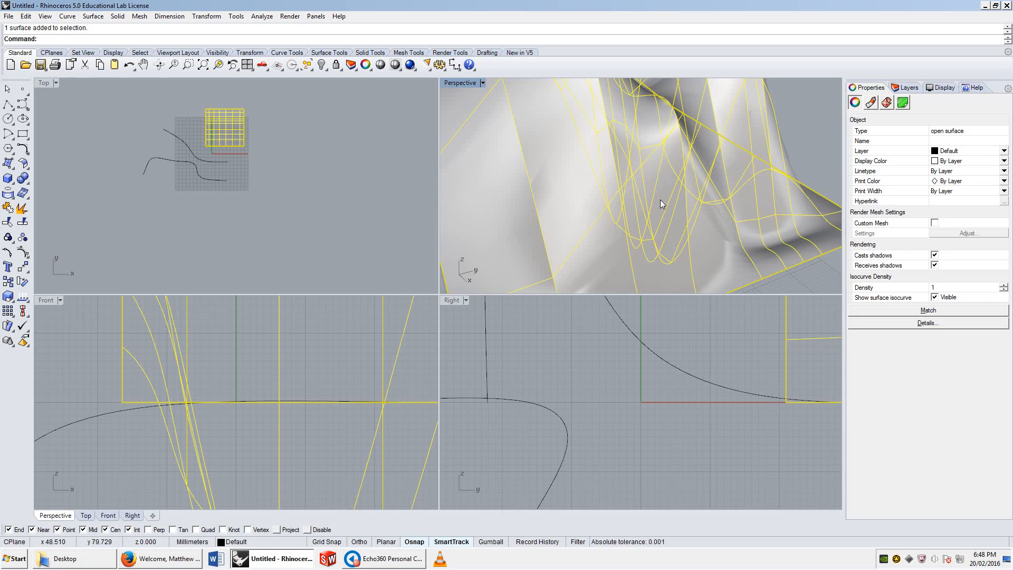